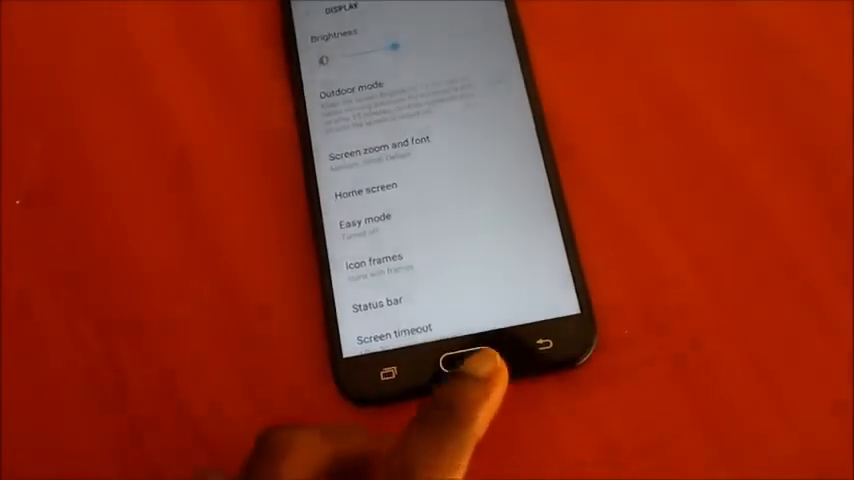
Step: Leave Display settings and return to the home screen with the clock and app grid
{"action": "left_click", "coordinate": [460, 364]}
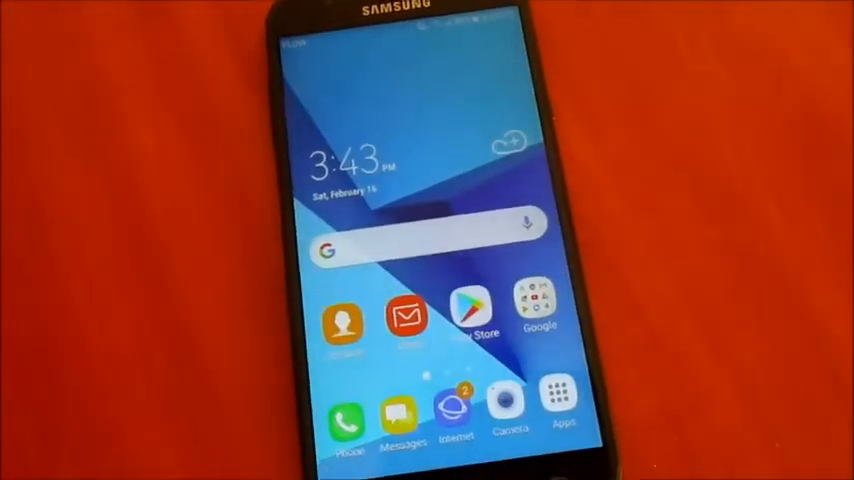